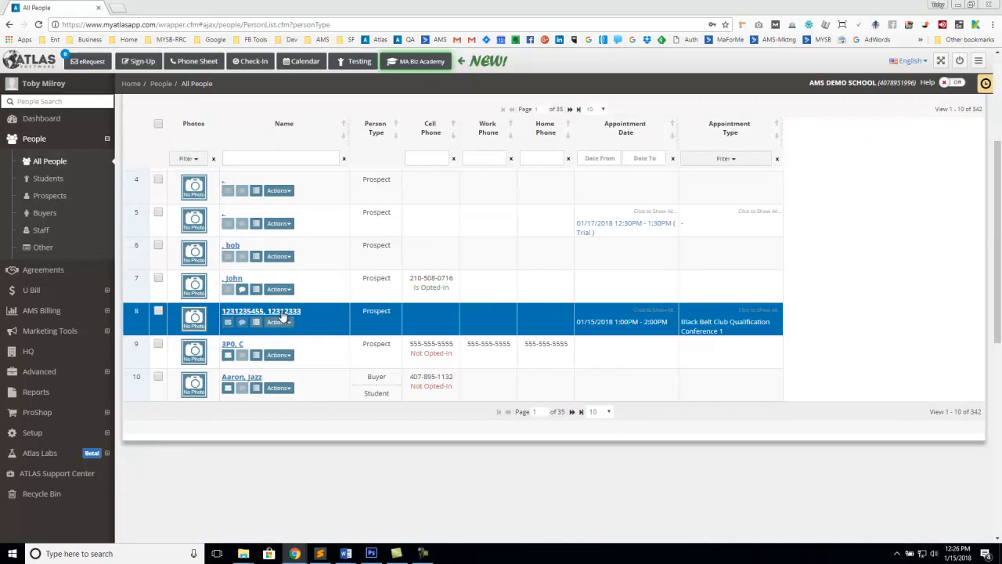
# Open the Actions menu for the row 8 prospect and show their timeline
pyautogui.click(261, 311)
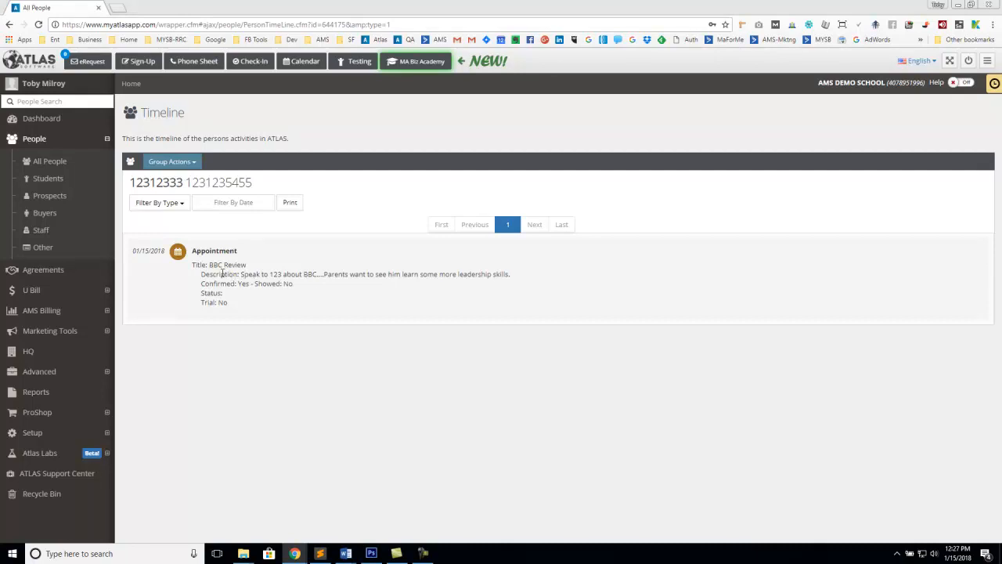
# Filter the timeline by type to Appointment, showing the BBC Review entry
pyautogui.click(157, 202)
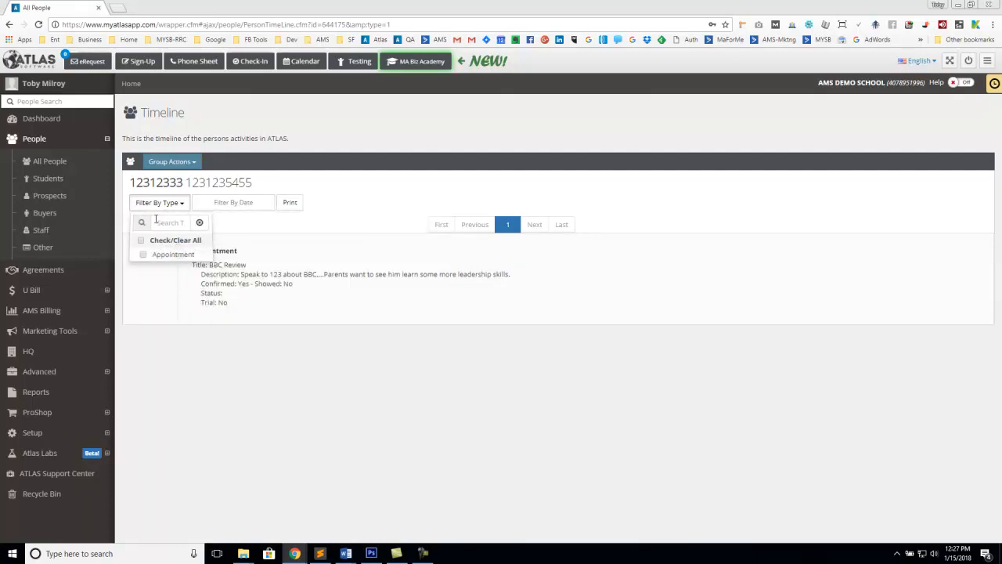
pyautogui.click(143, 254)
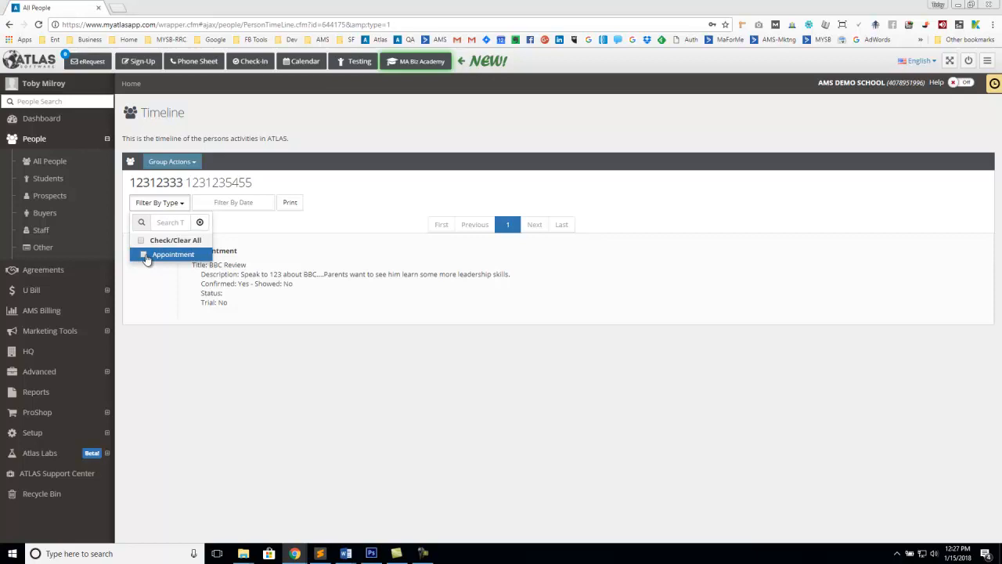
pyautogui.click(172, 254)
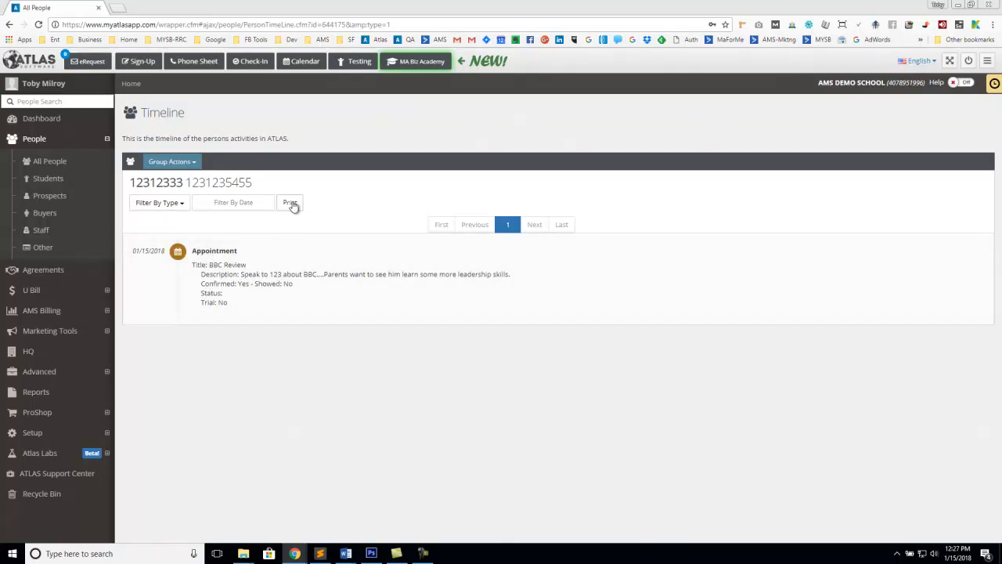
pyautogui.click(290, 202)
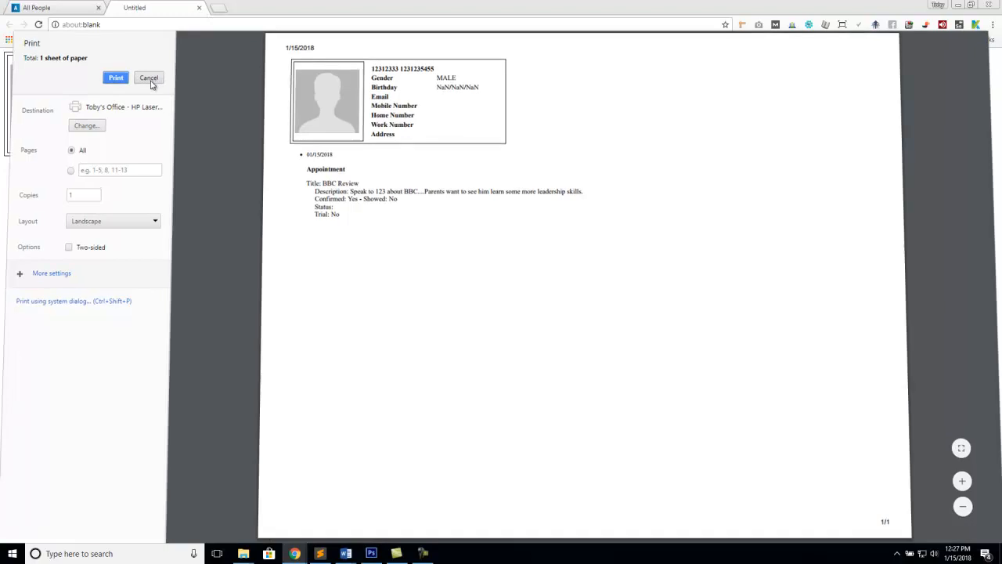
pyautogui.click(148, 77)
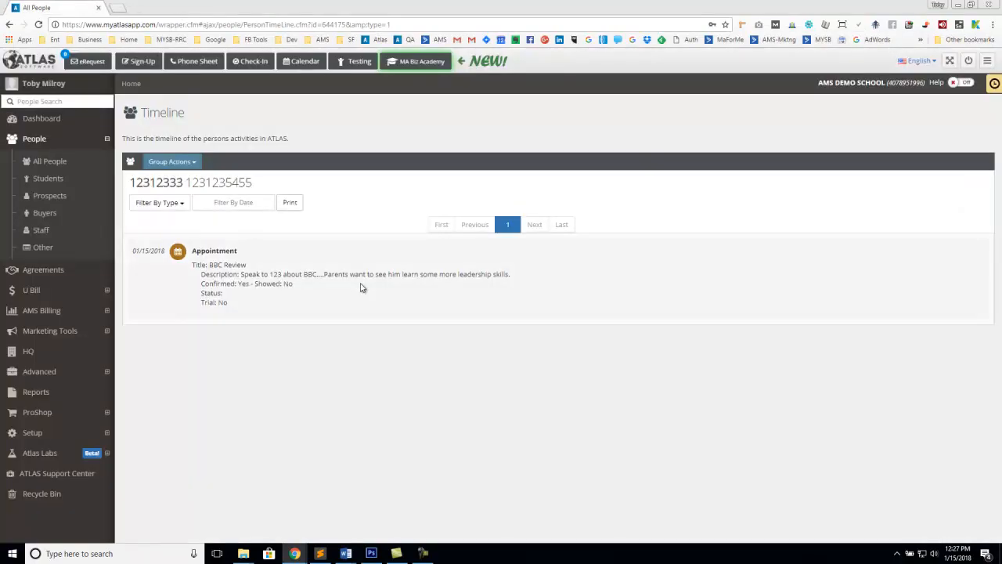
pyautogui.moveTo(360, 271)
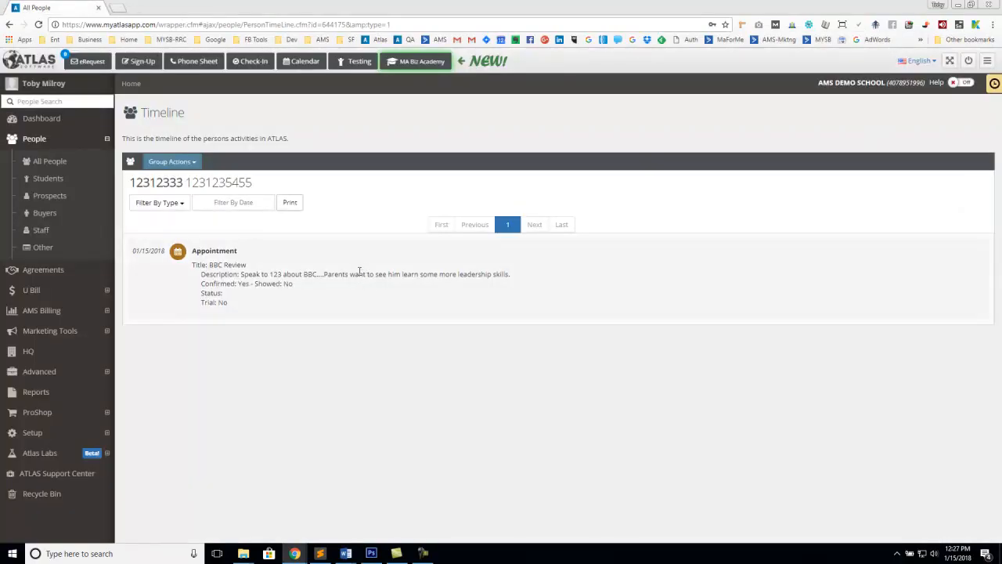